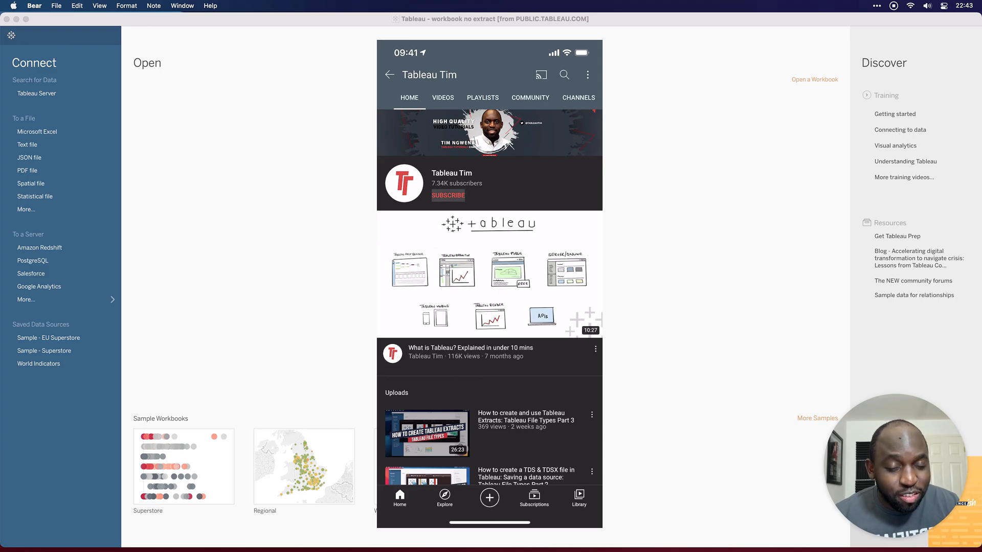
# Step: Subscribe to the Tableau Tim YouTube channel and pick its notification setting
pyautogui.click(449, 195)
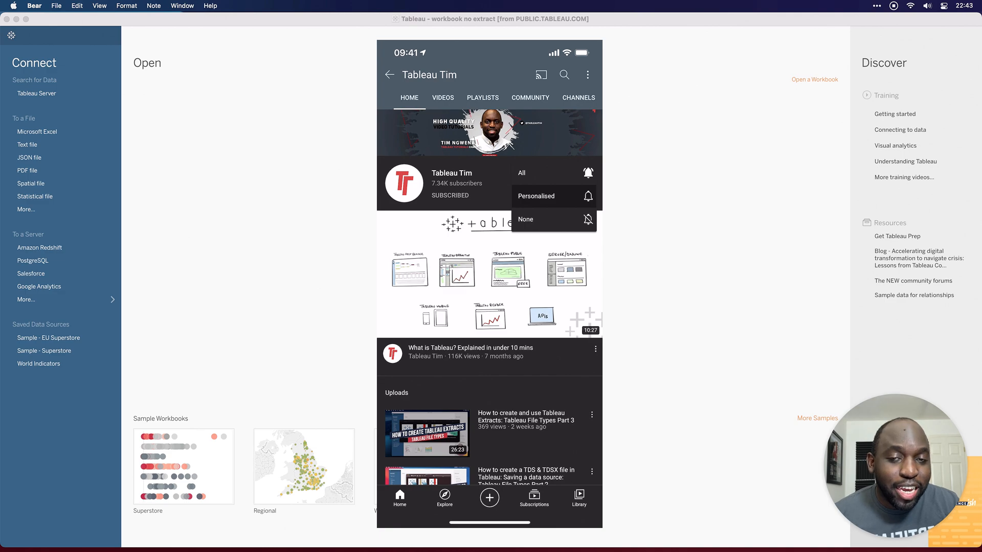
pyautogui.click(522, 173)
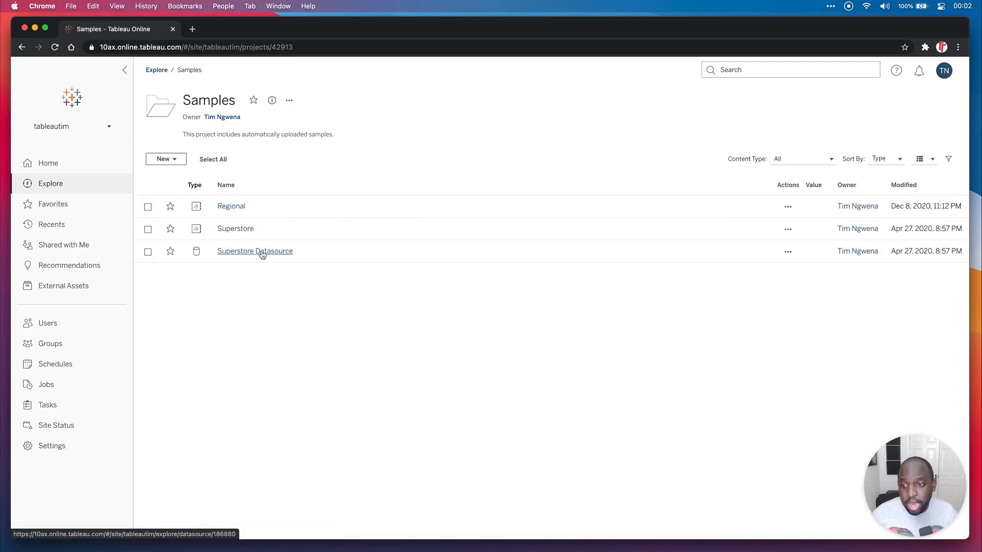
# Step: Create a new workbook from the Samples project's Superstore Datasource
pyautogui.click(255, 252)
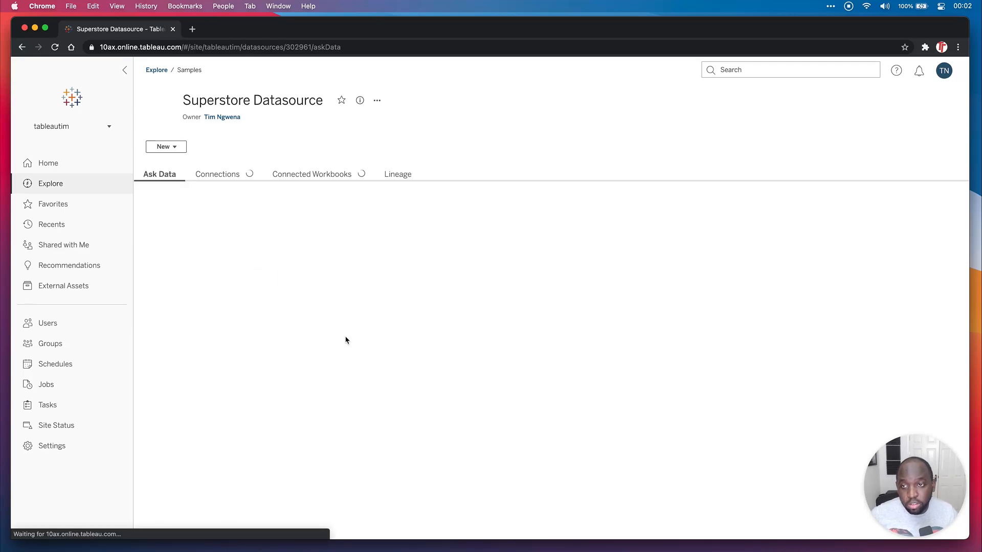
pyautogui.click(165, 146)
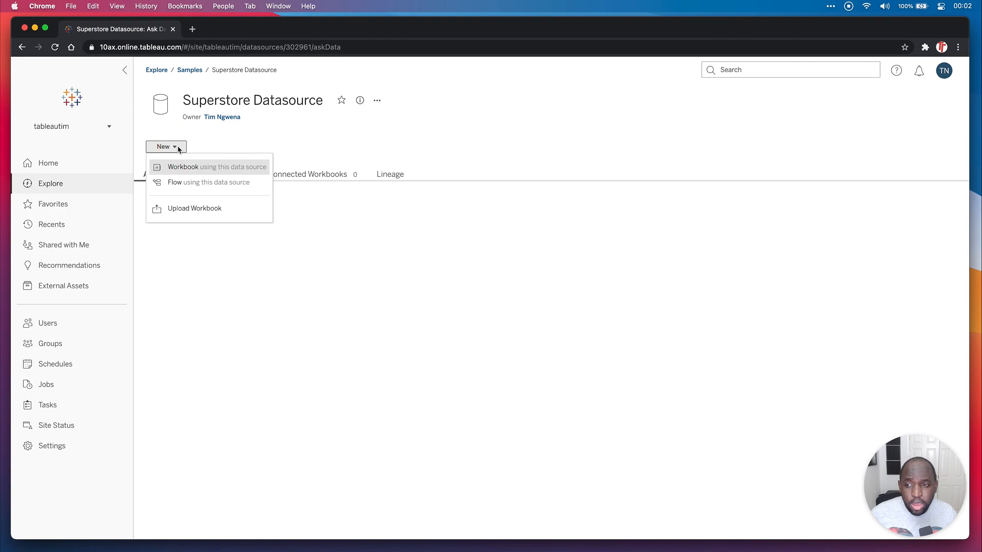
pyautogui.click(216, 167)
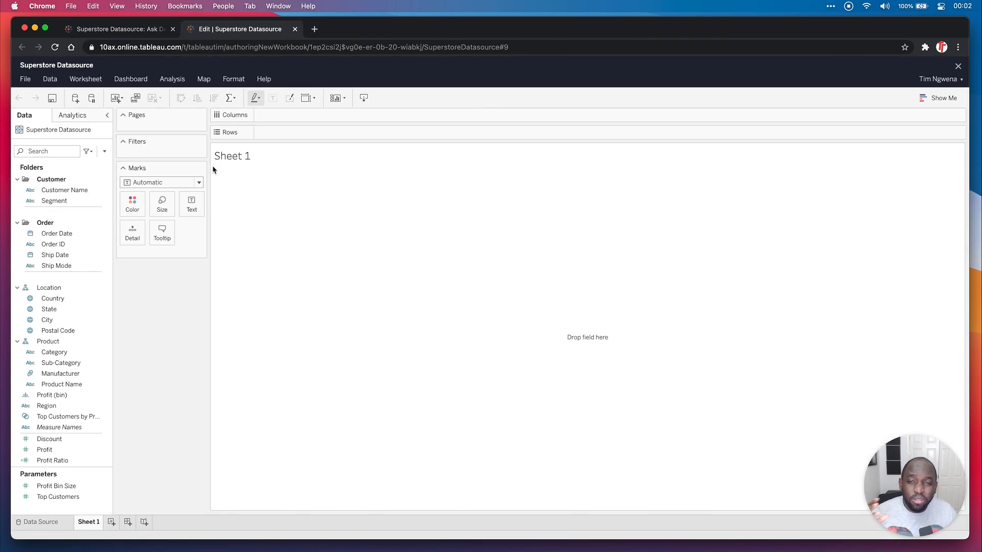
# Step: Chart Sales by continuous Order Date month as bars, coloured by Category
pyautogui.click(52, 395)
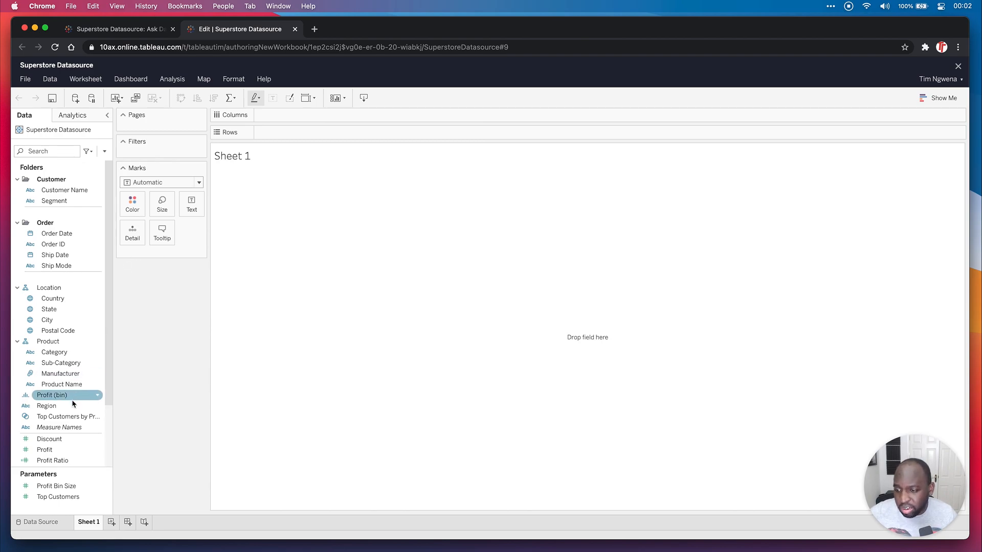
pyautogui.click(49, 438)
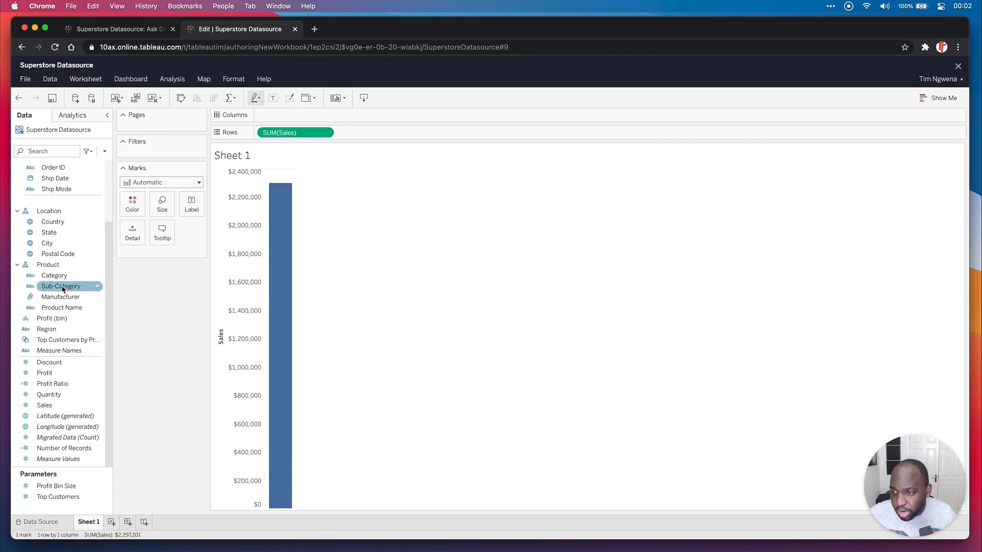
pyautogui.moveTo(61, 286); pyautogui.dragTo(158, 257)
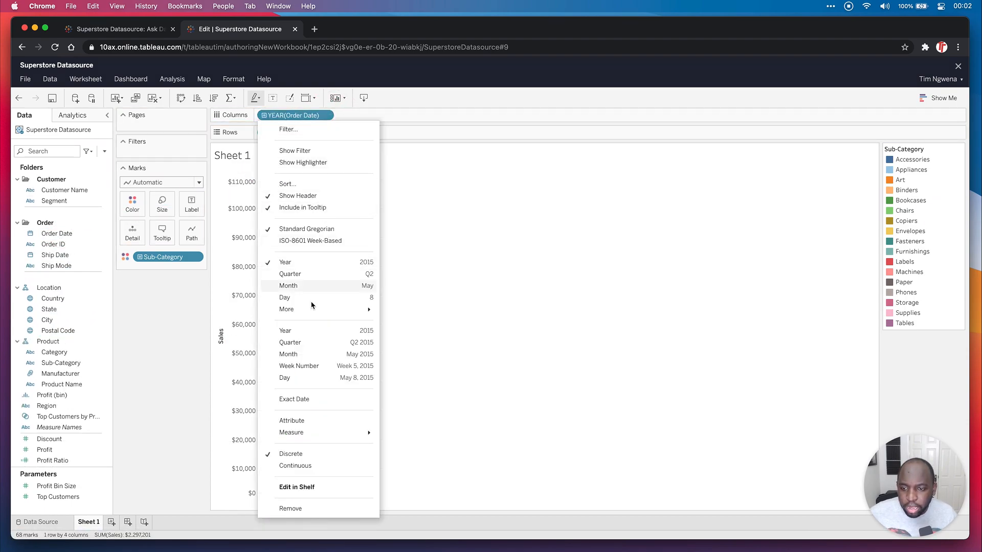
pyautogui.click(287, 285)
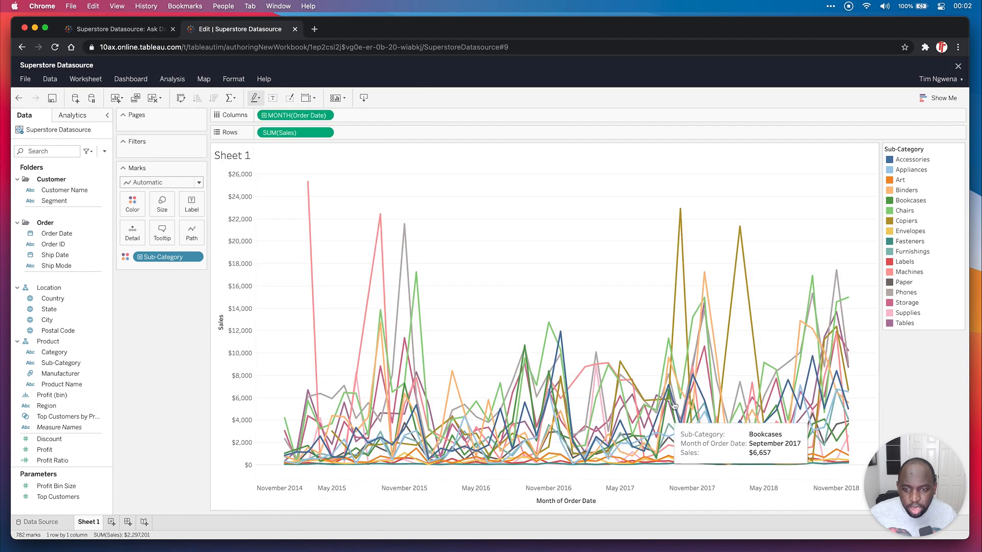
pyautogui.click(161, 182)
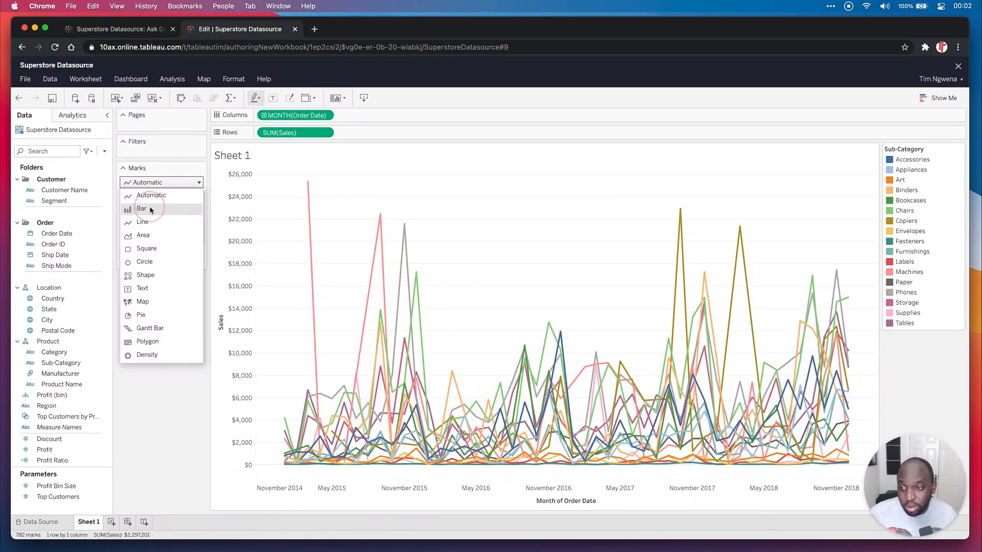
pyautogui.click(142, 208)
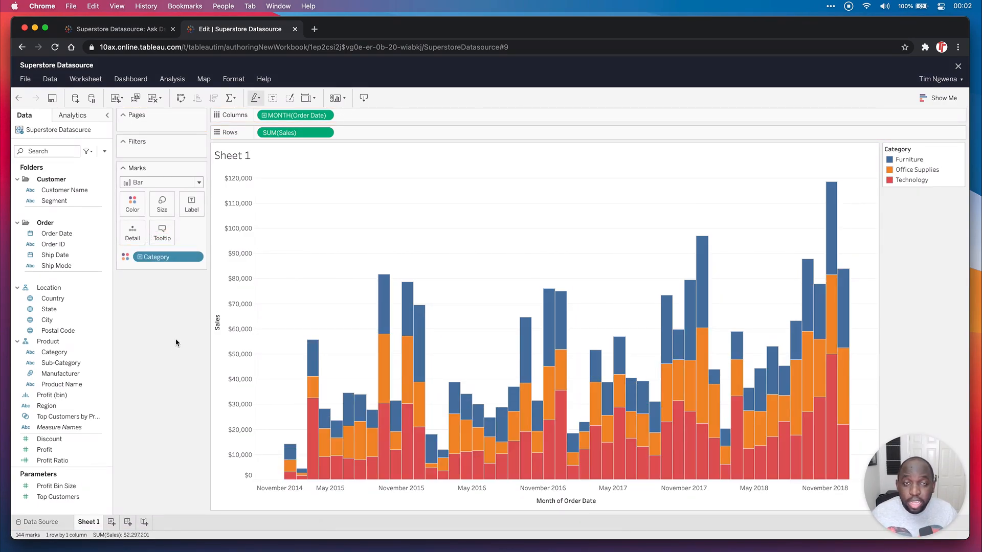
pyautogui.moveTo(178, 332)
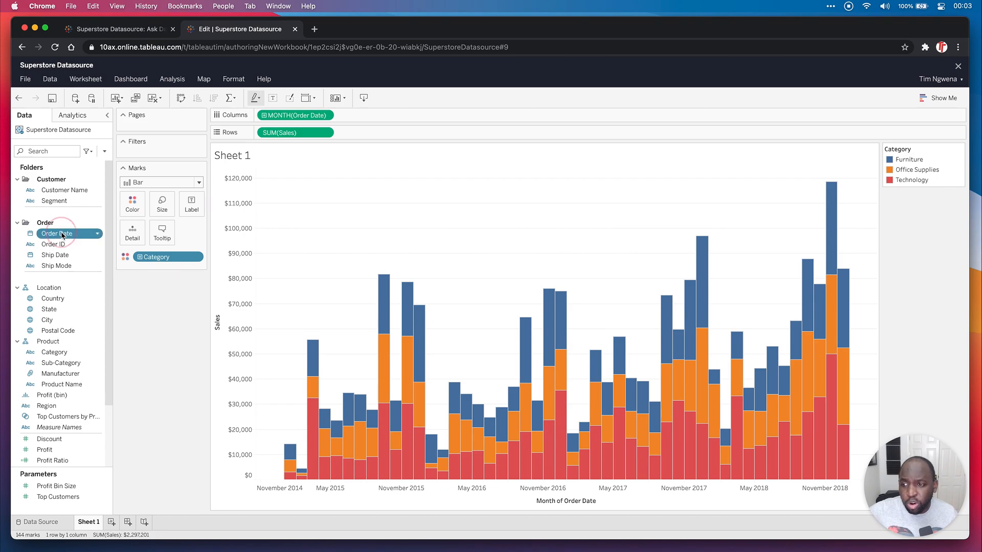
# Step: Create a parameter from the Order Date field's context menu
pyautogui.rightClick(56, 233)
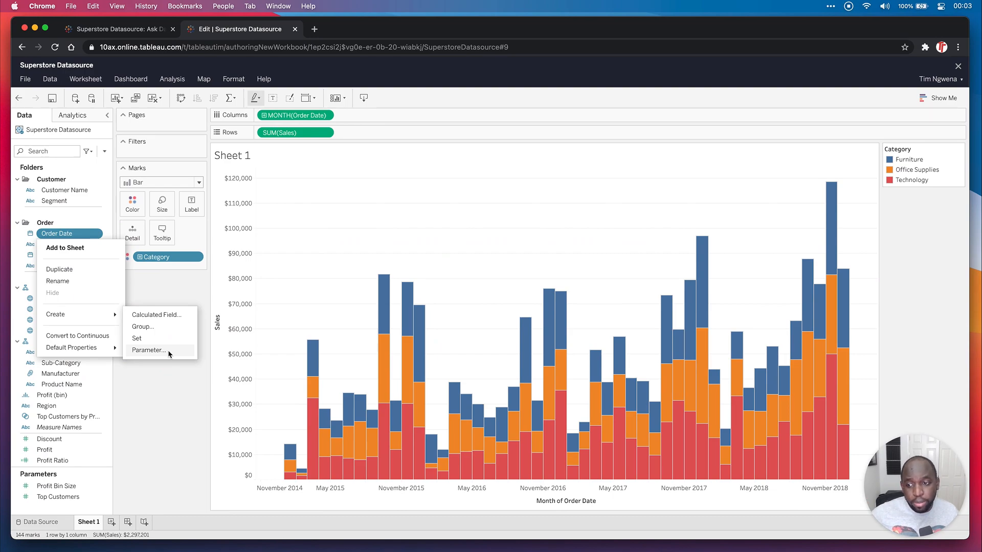
pyautogui.click(148, 350)
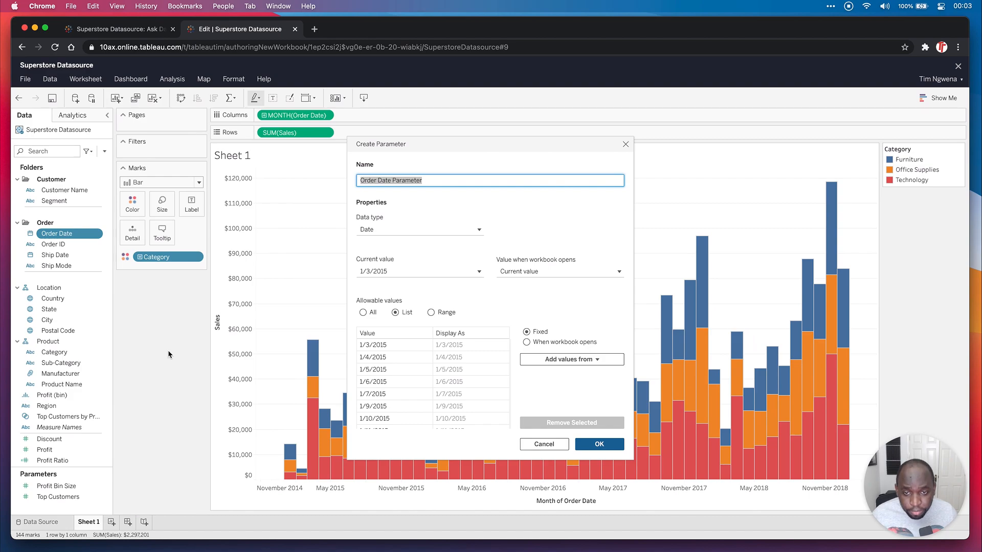
pyautogui.moveTo(315, 235)
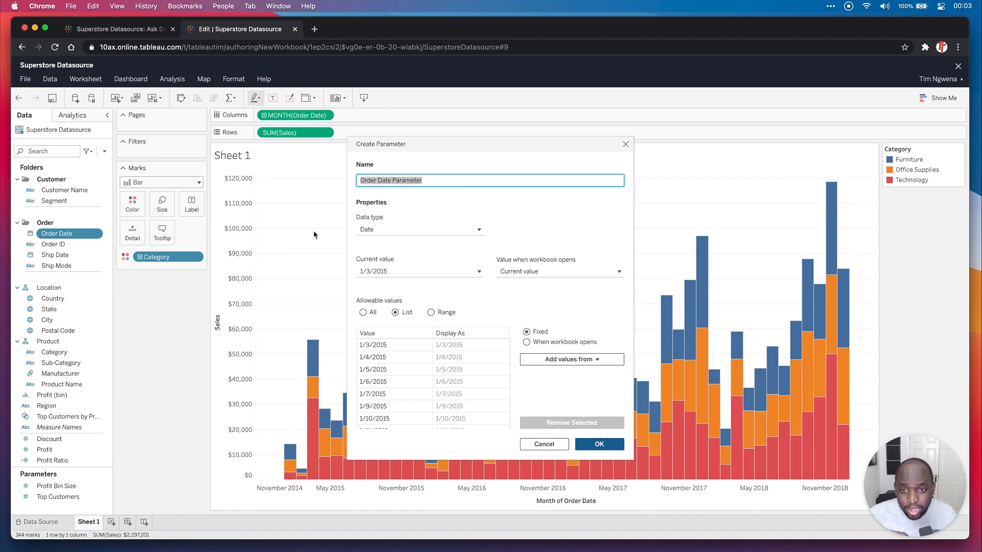
pyautogui.moveTo(530, 214)
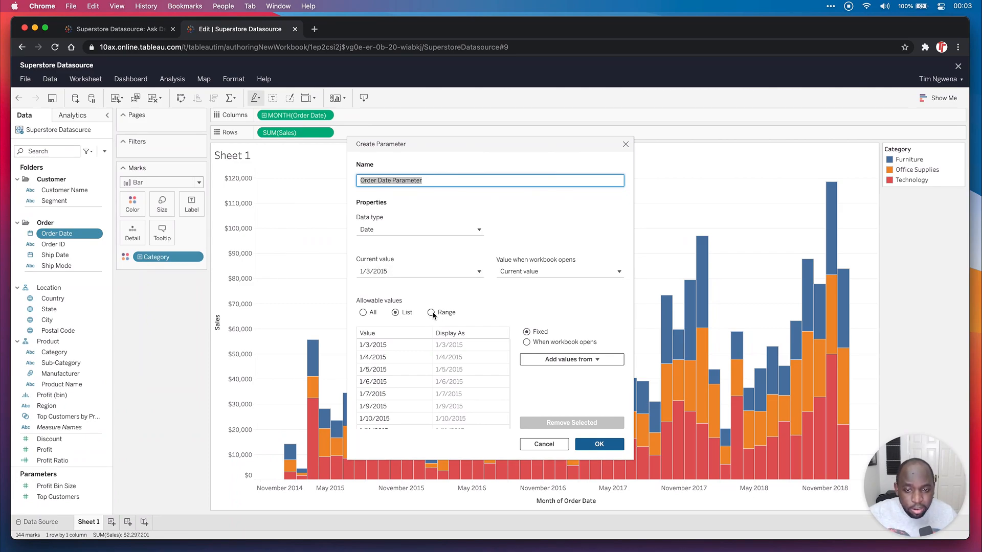
# Step: Set the parameter to a Range, with limits refreshed from Order Date when the workbook opens
pyautogui.click(431, 312)
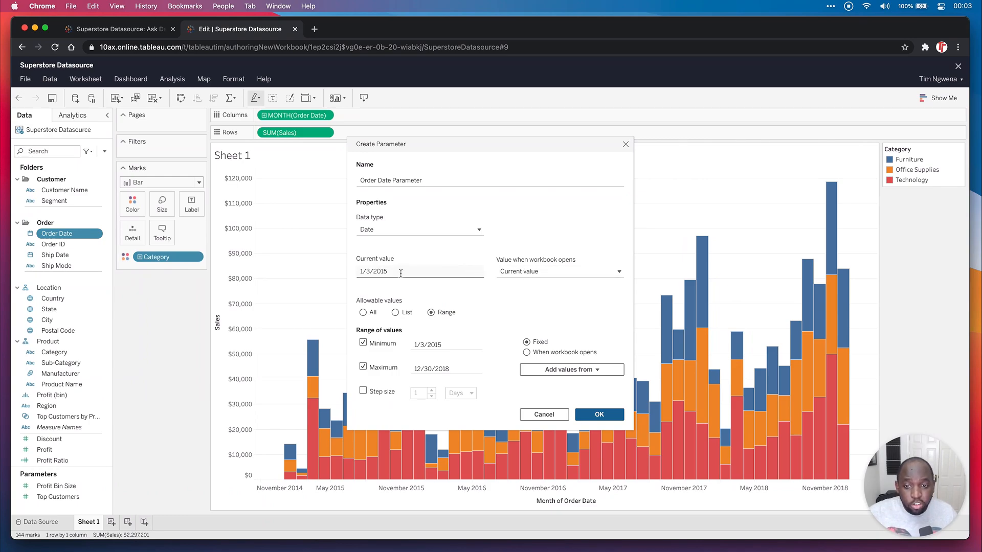
pyautogui.click(556, 271)
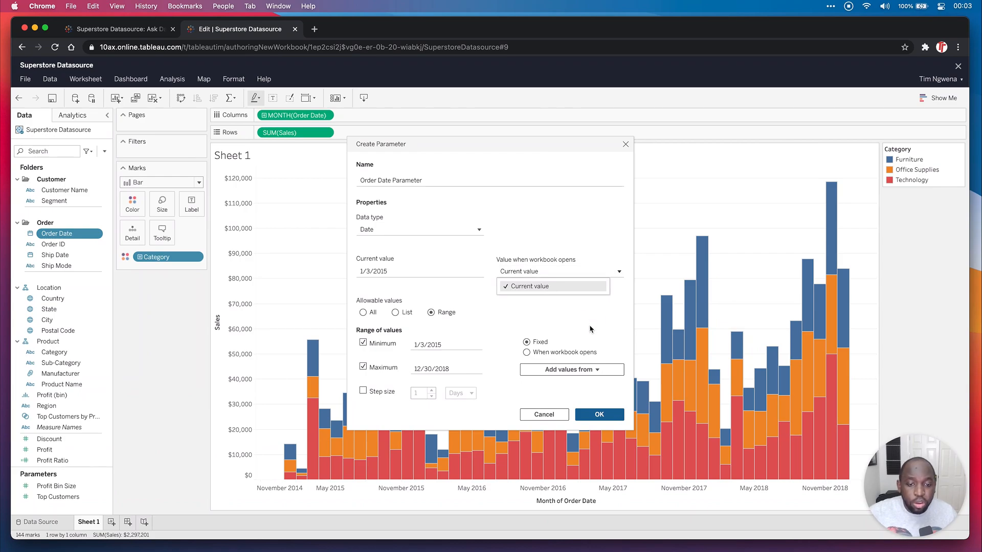
pyautogui.click(530, 287)
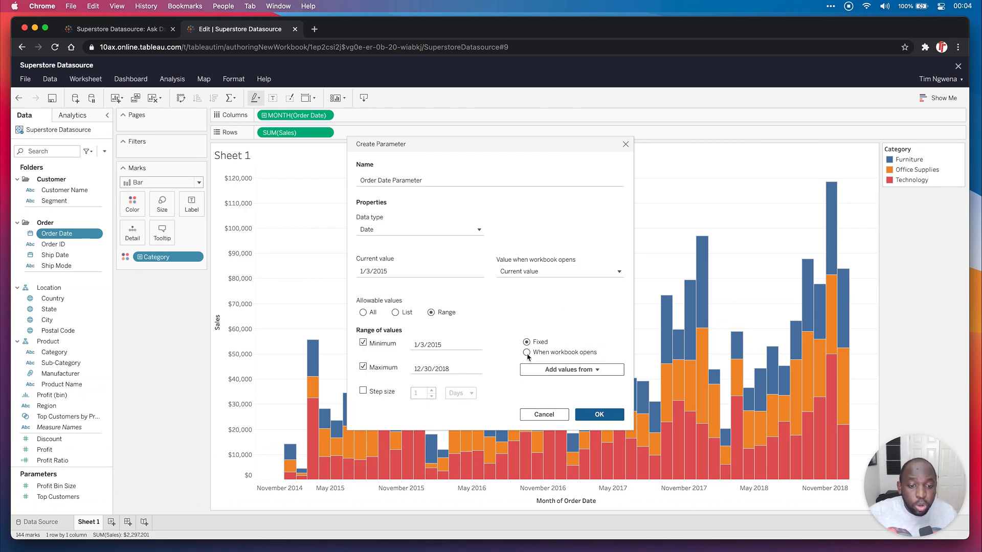
pyautogui.click(526, 352)
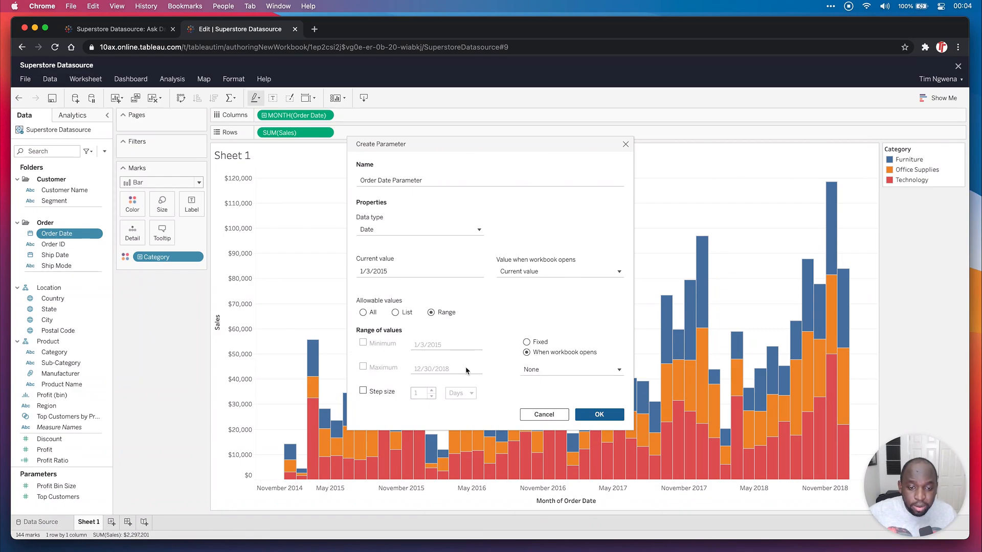
pyautogui.click(570, 369)
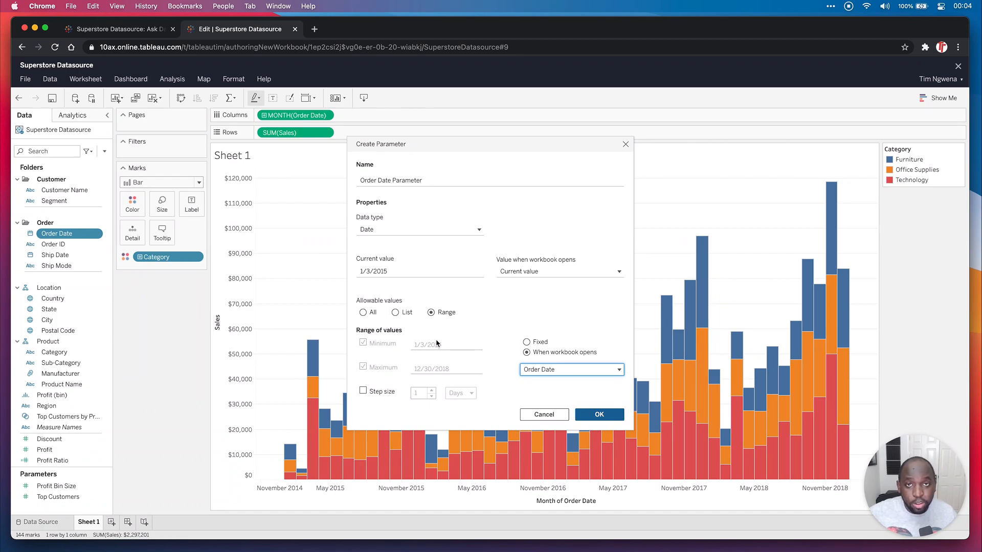
pyautogui.moveTo(441, 346)
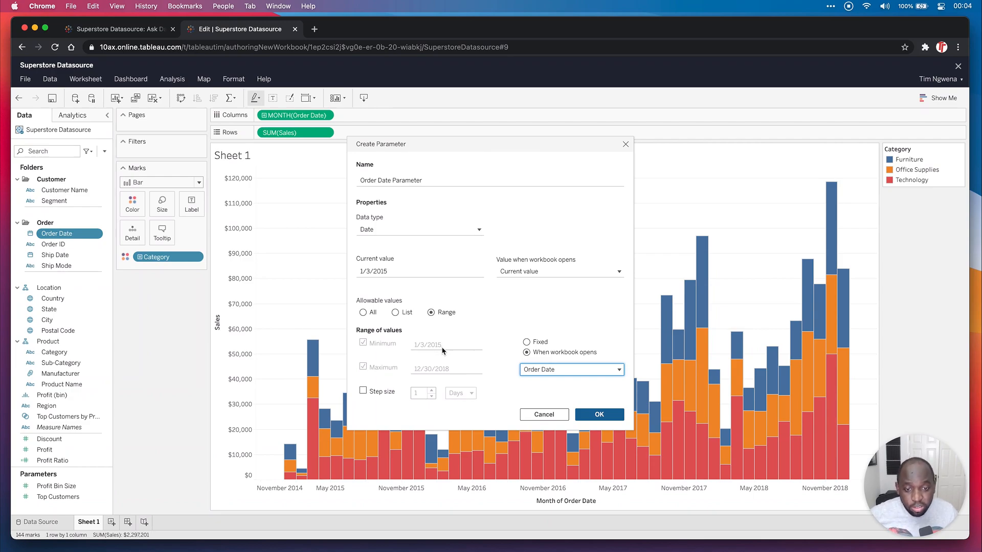
pyautogui.moveTo(557, 380)
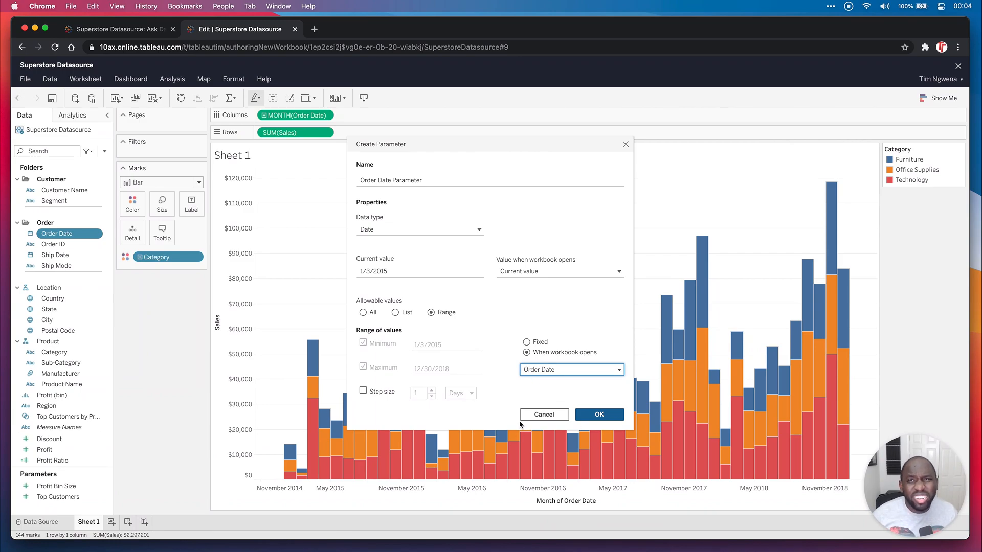
pyautogui.moveTo(513, 421)
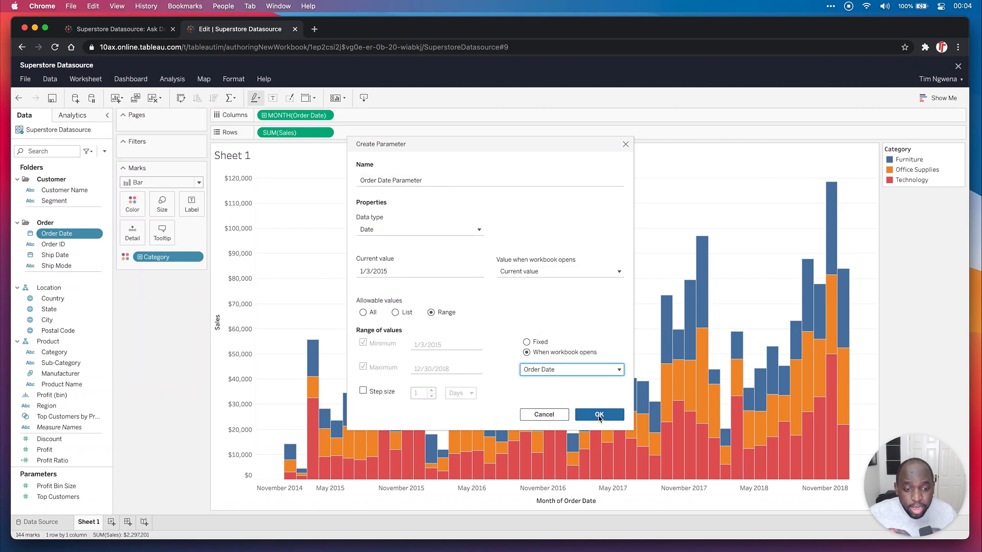
# Step: Show the Order Date Parameter control beside the chart, displaying 1/3/2015
pyautogui.click(598, 415)
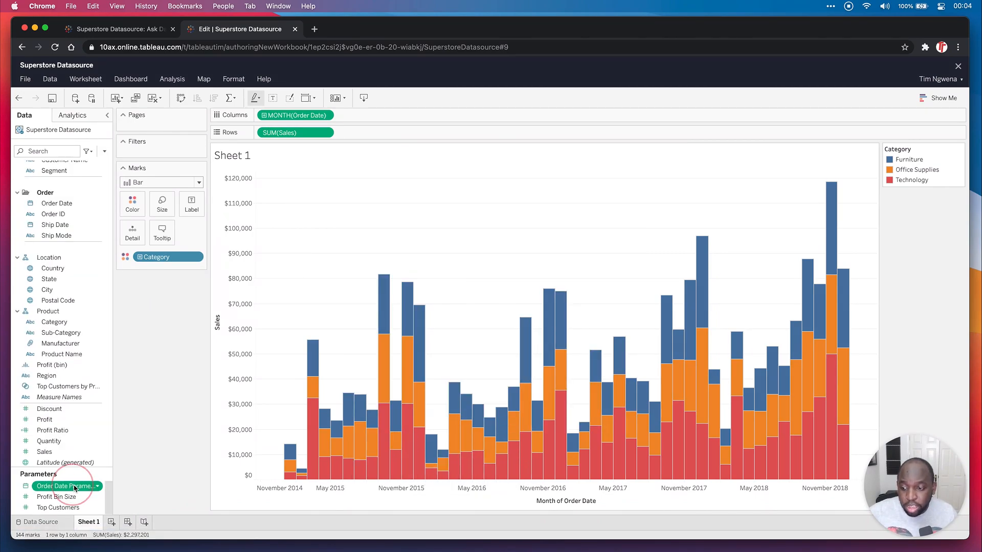
pyautogui.click(67, 486)
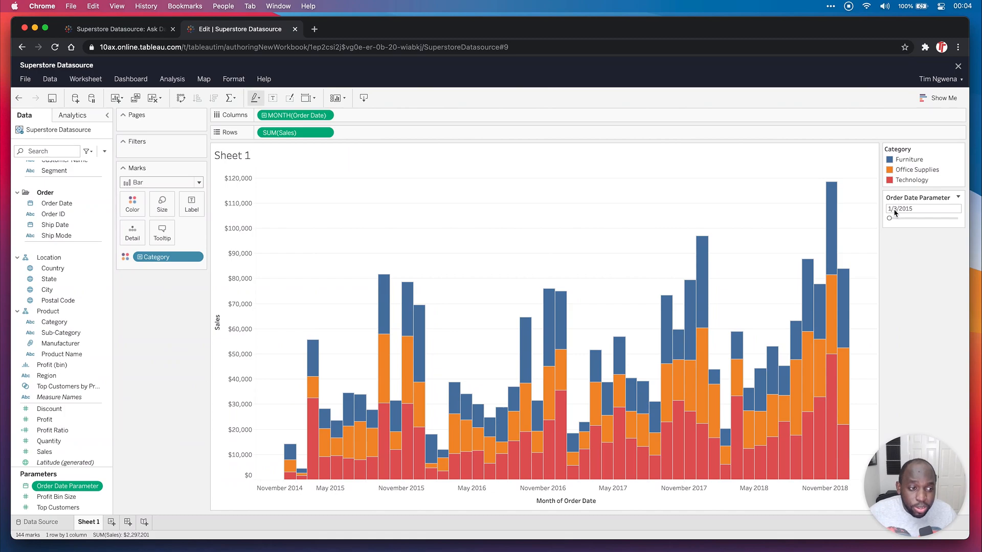
pyautogui.moveTo(898, 216)
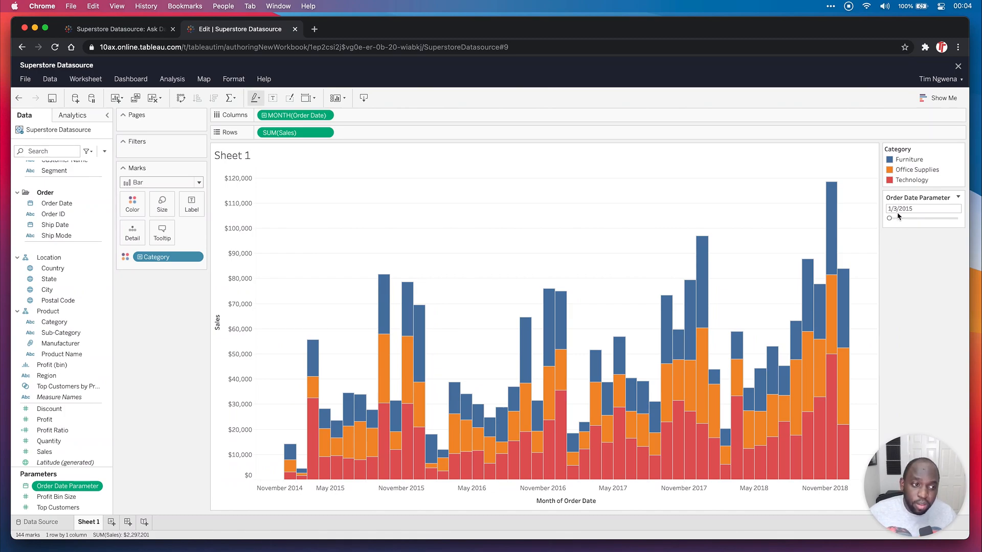
pyautogui.moveTo(288, 474)
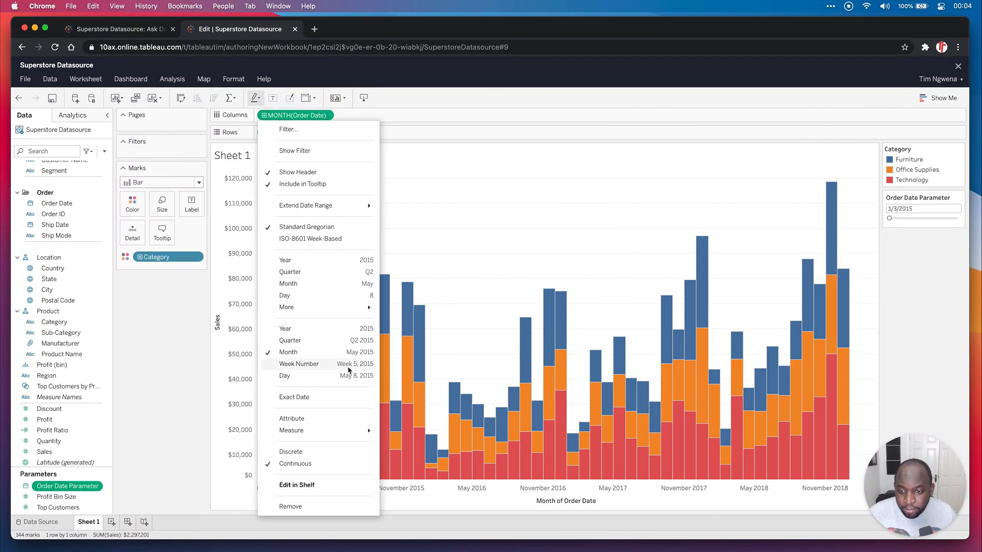
# Step: Switch Order Date to Day and slide the parameter to 12/30/2018
pyautogui.click(285, 295)
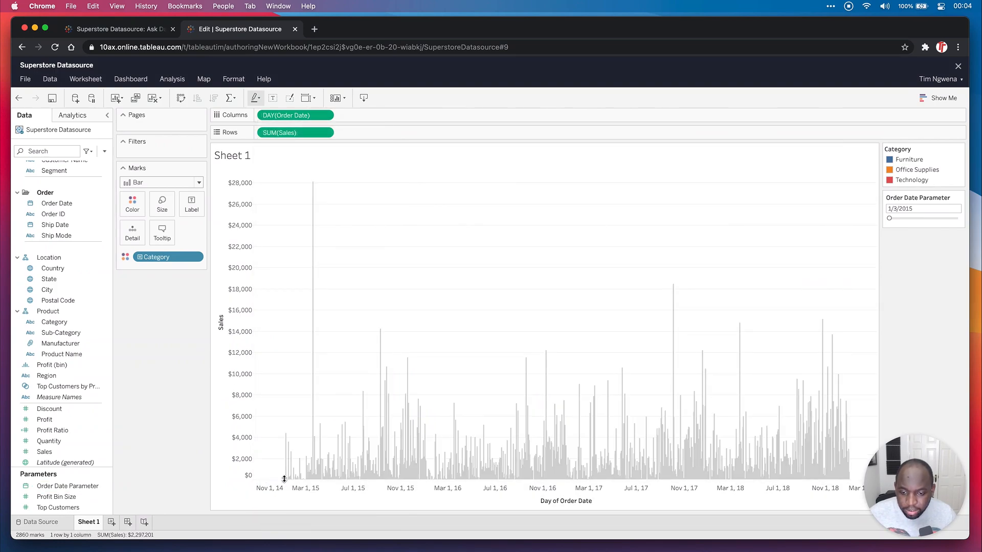
pyautogui.moveTo(284, 479)
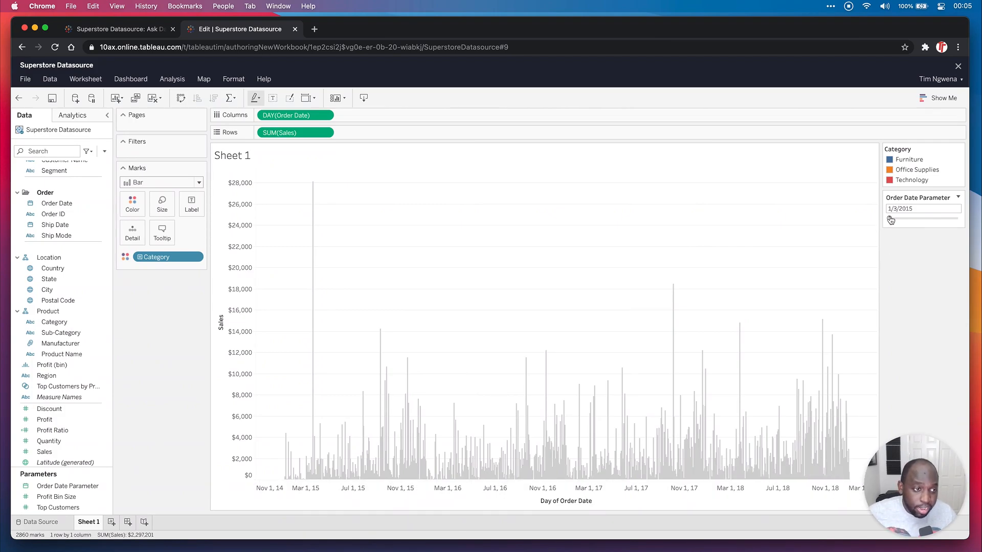
pyautogui.moveTo(889, 217); pyautogui.dragTo(914, 217)
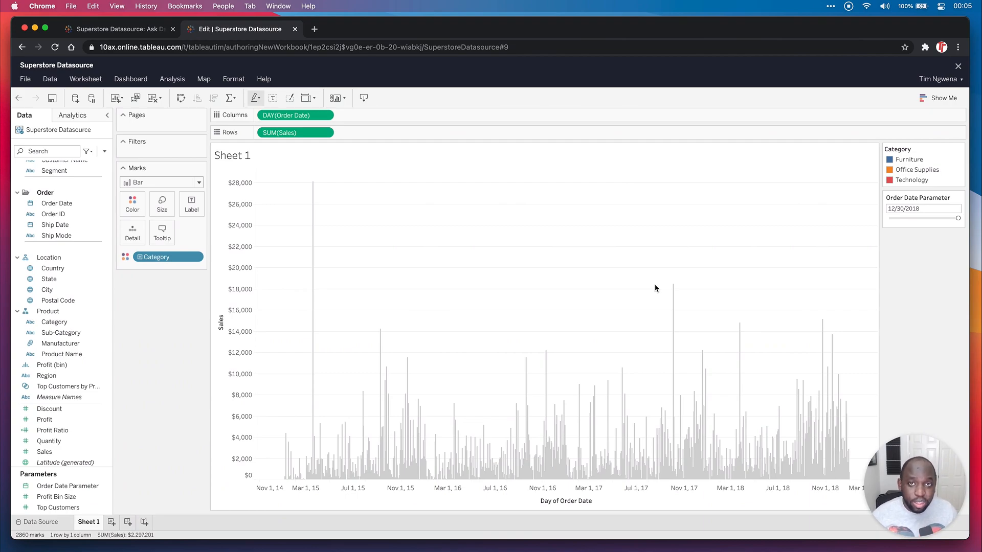
pyautogui.moveTo(653, 272)
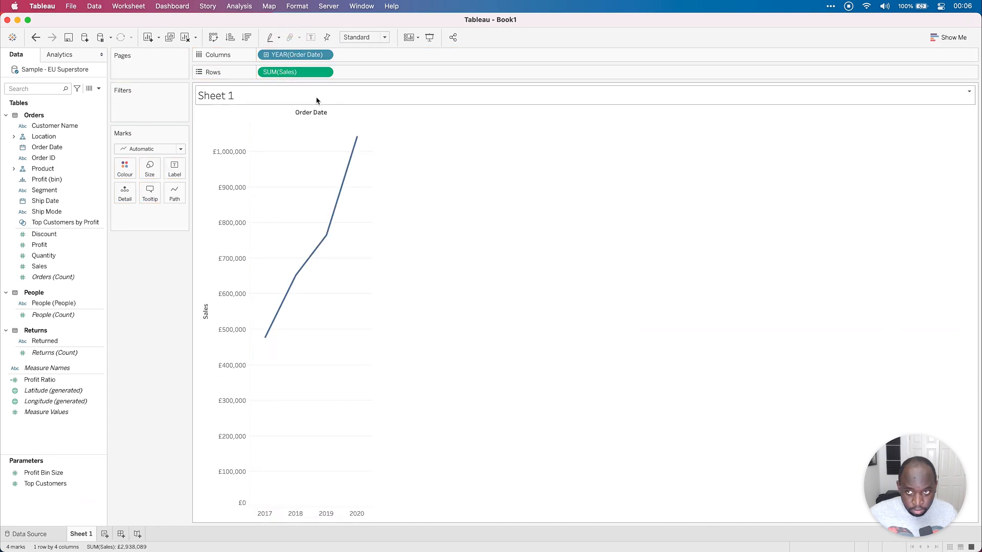
# Step: Expand YEAR(Order Date) to MONTH, add Category to Colour, and set marks to Bar
pyautogui.click(324, 55)
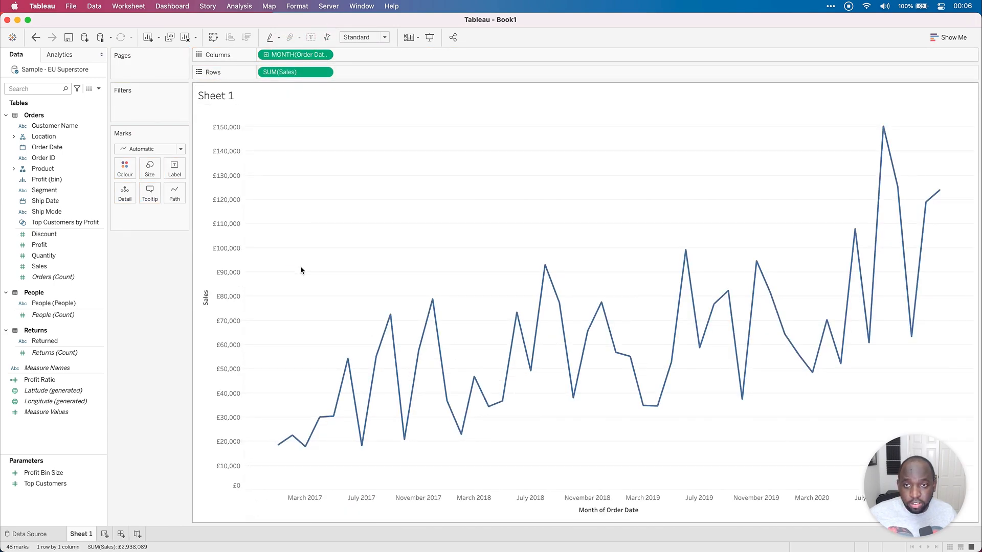
pyautogui.click(39, 265)
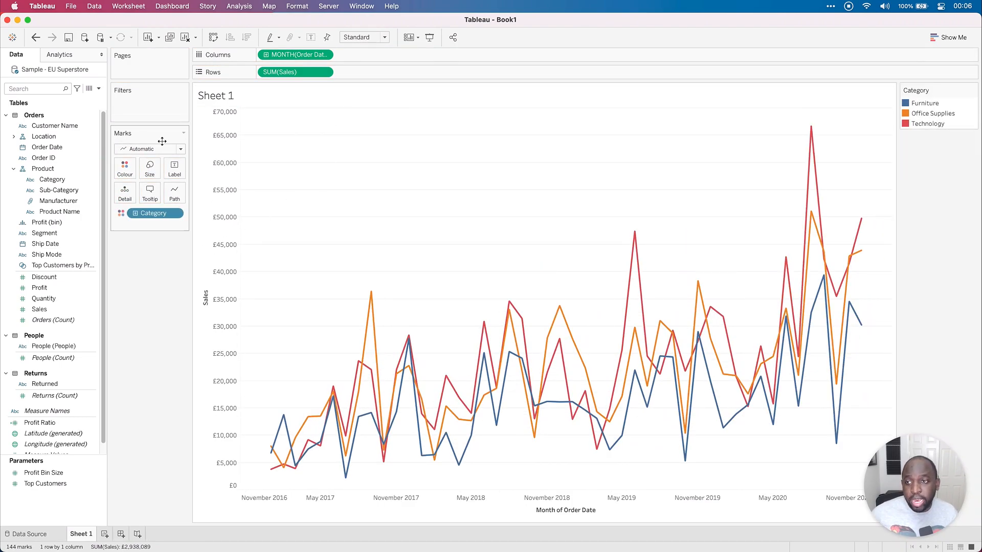
pyautogui.click(149, 149)
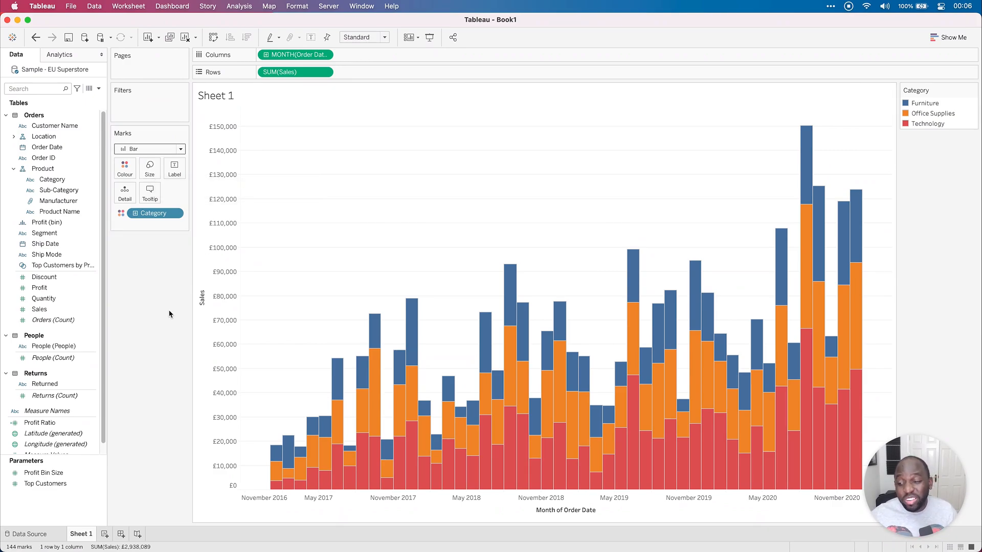
pyautogui.moveTo(160, 304)
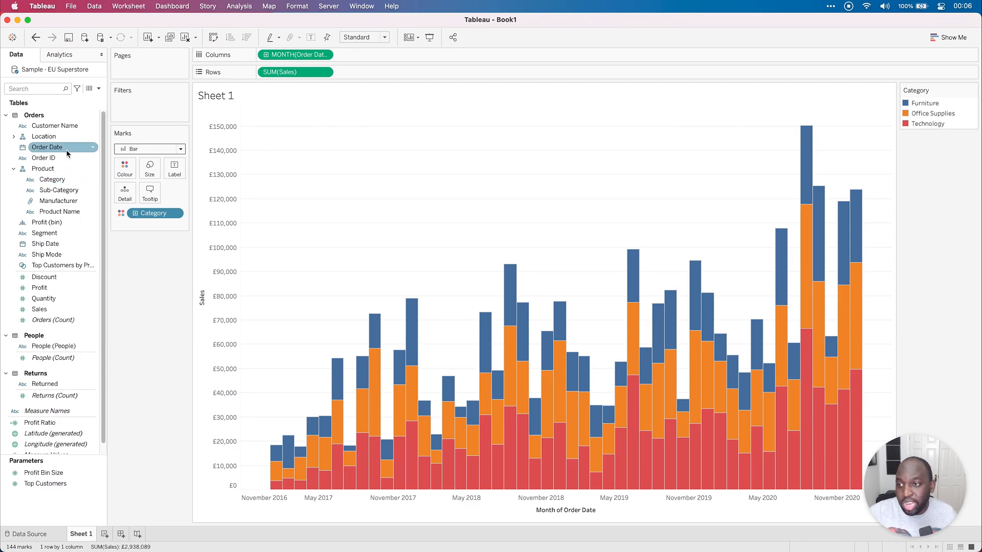
# Step: Create an Order Date parameter with a Range refreshed from Order Date when the workbook opens
pyautogui.rightClick(47, 148)
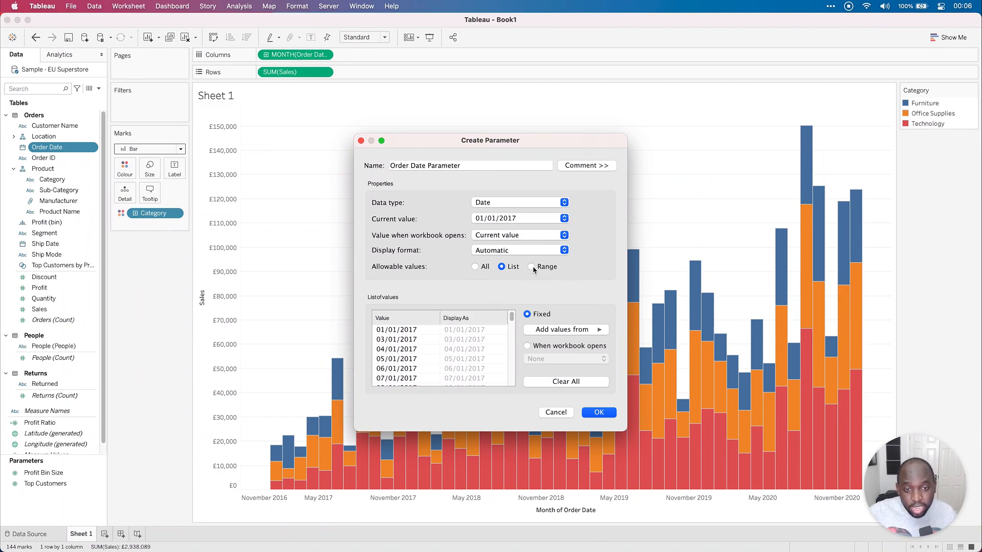
pyautogui.click(532, 266)
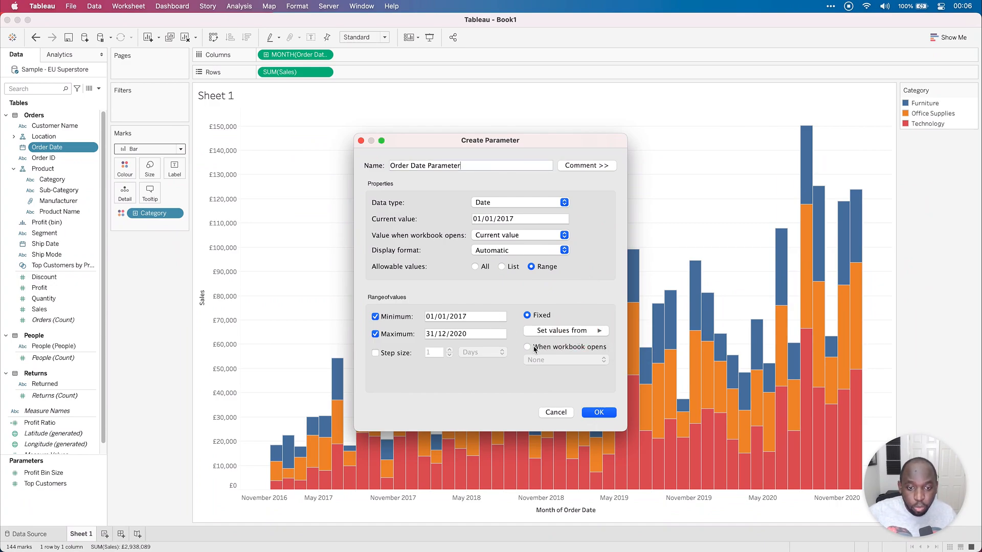
pyautogui.click(527, 347)
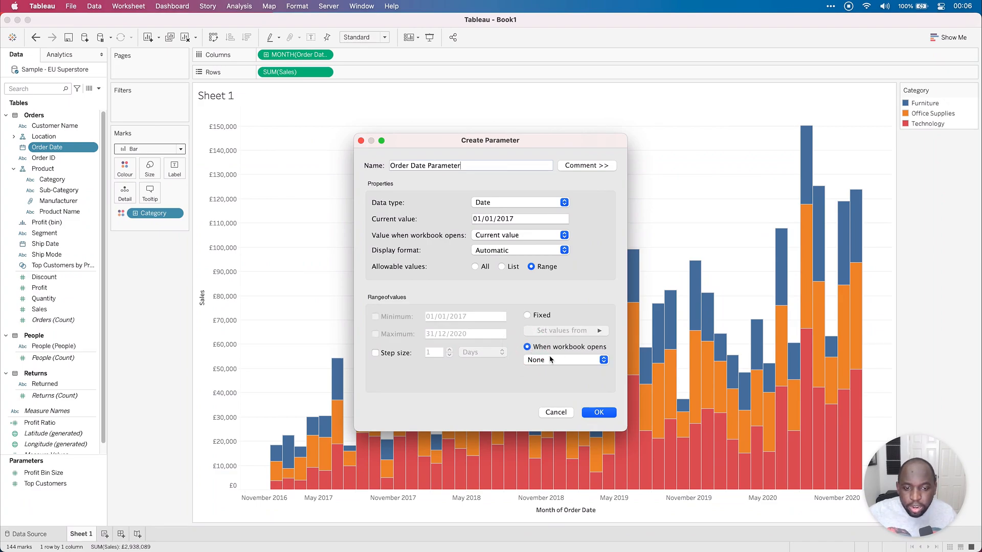
pyautogui.click(564, 360)
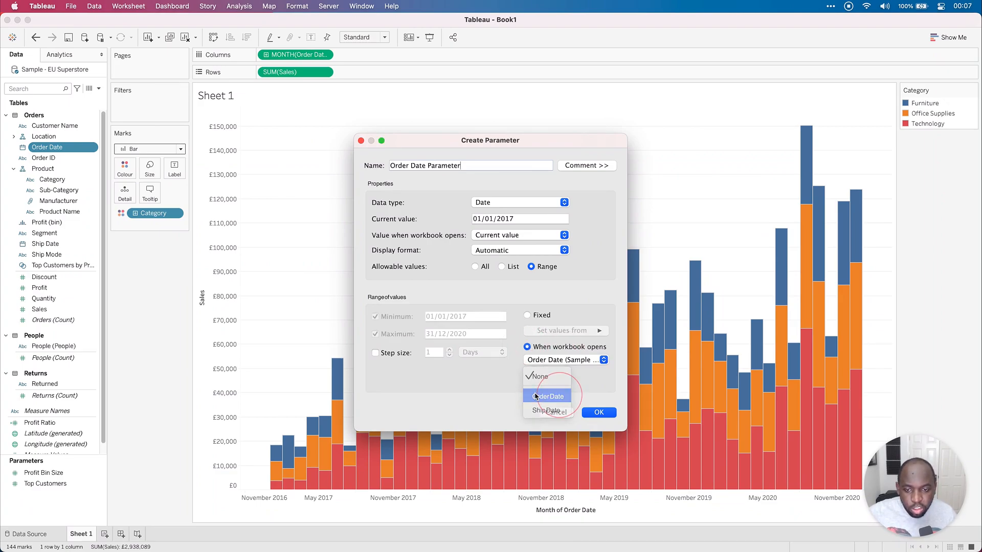
pyautogui.click(548, 396)
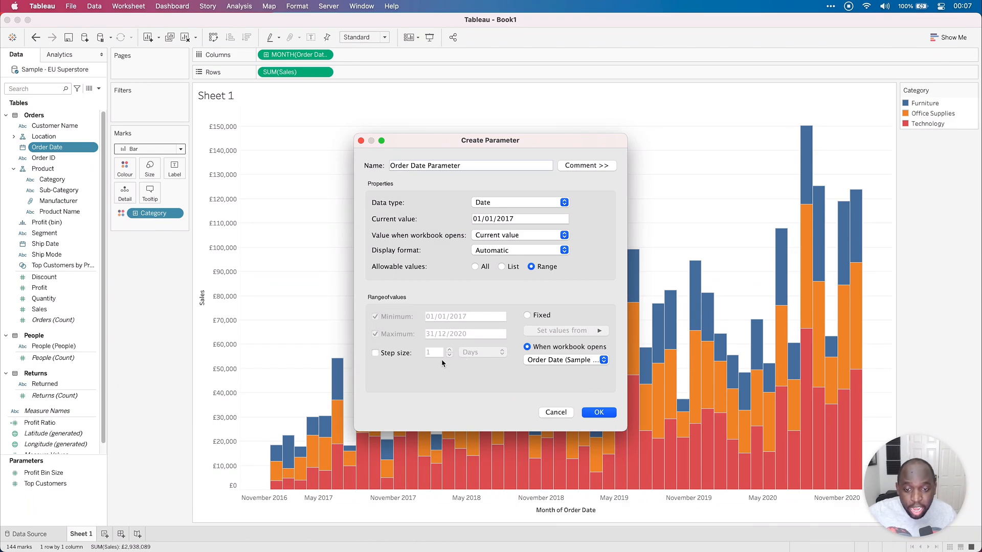
pyautogui.moveTo(590, 412)
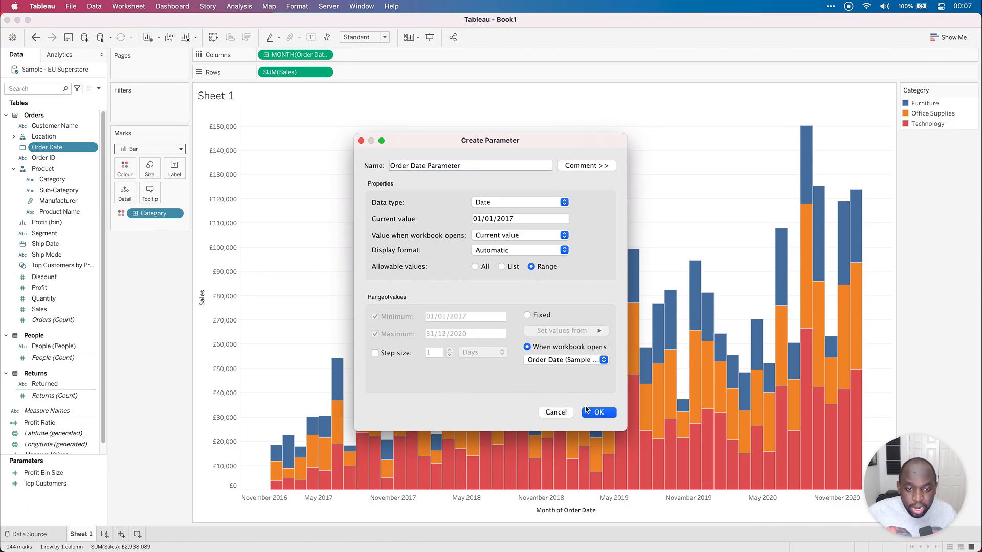
# Step: Confirm creating the Order Date Parameter
pyautogui.click(597, 413)
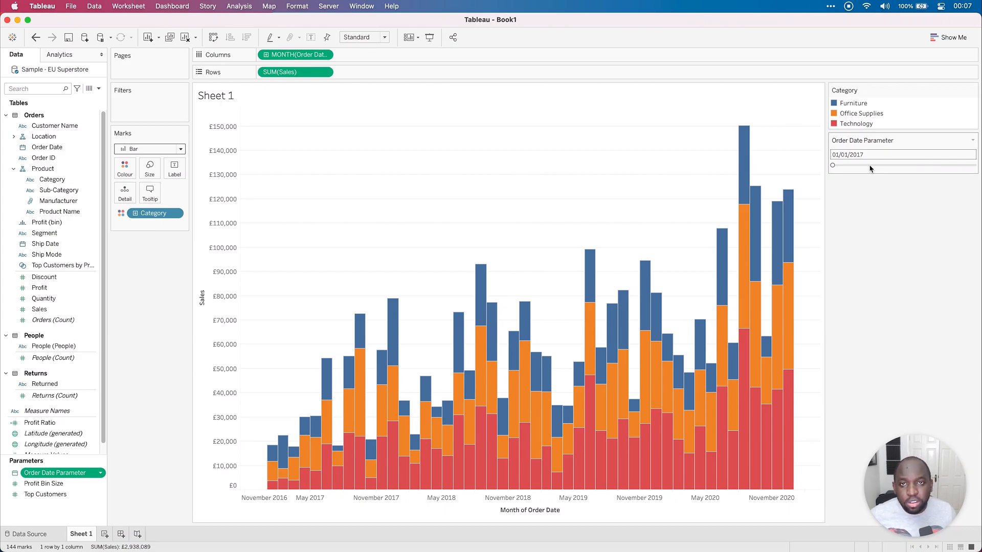
pyautogui.moveTo(865, 170)
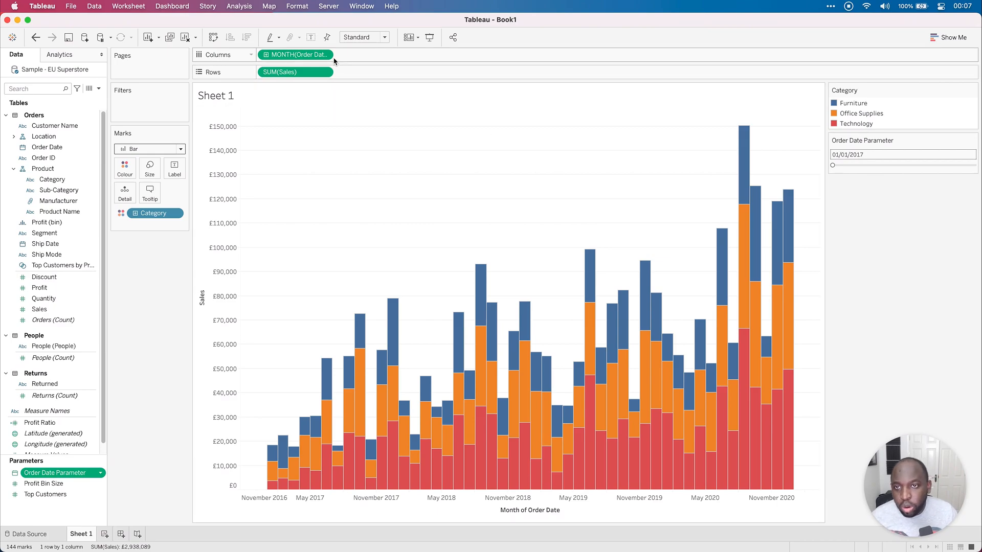
# Step: Plot Order Date by Day, slide the parameter to 31/12/2020, and select the last bar
pyautogui.click(323, 55)
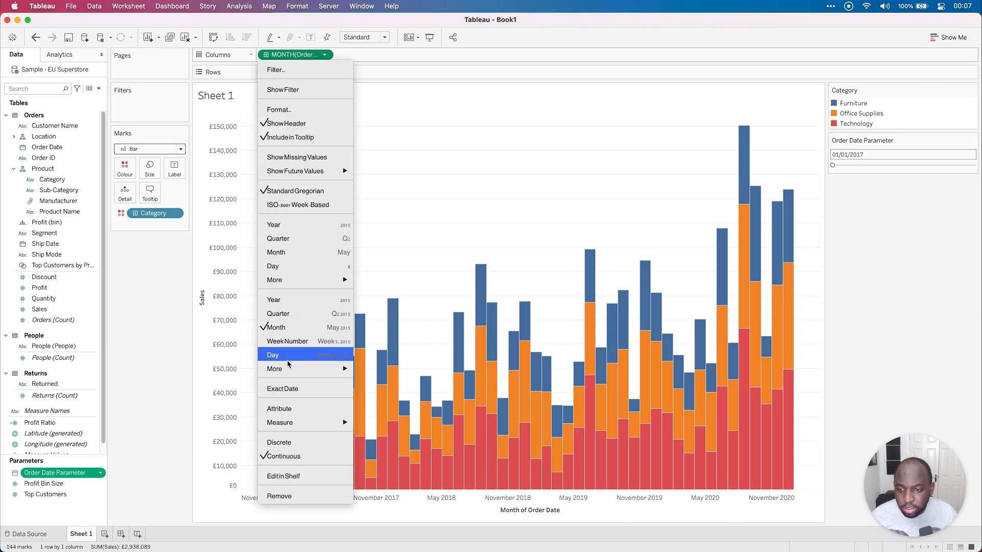
pyautogui.click(273, 354)
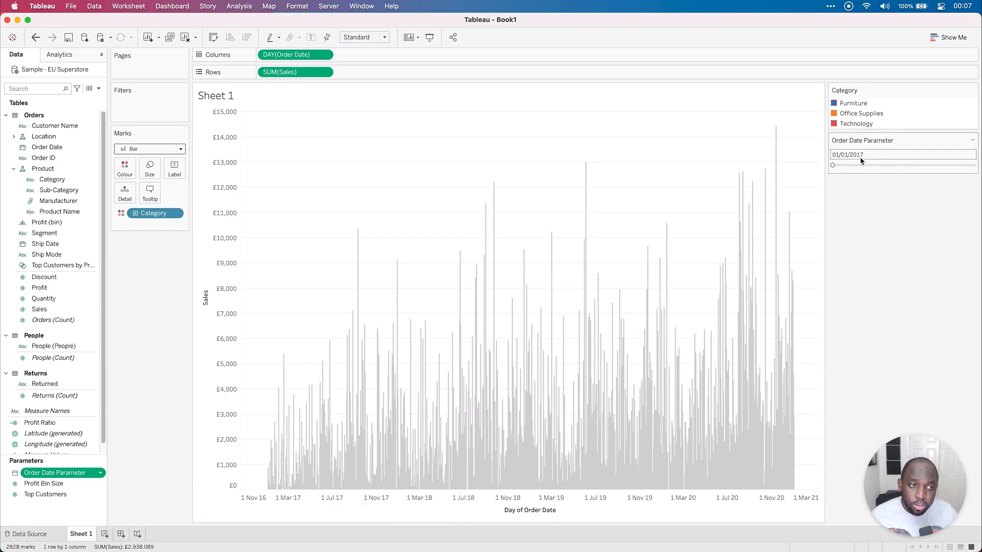
pyautogui.moveTo(833, 165); pyautogui.dragTo(973, 164)
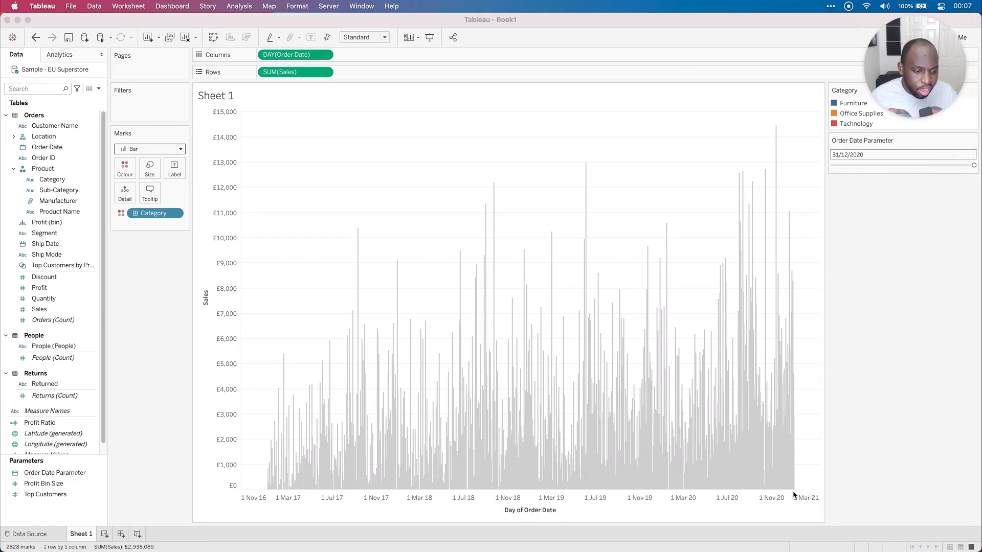
pyautogui.click(795, 463)
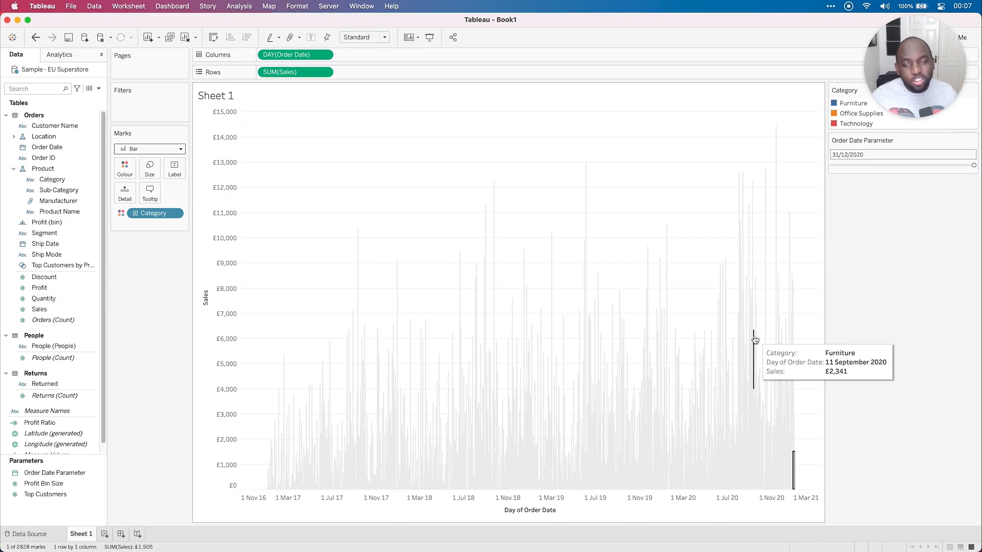
pyautogui.moveTo(687, 205)
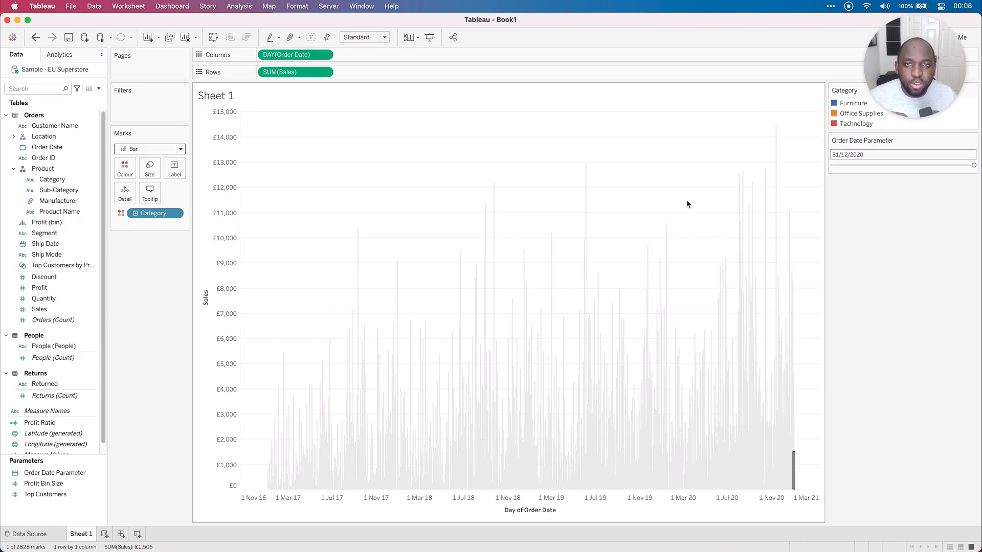